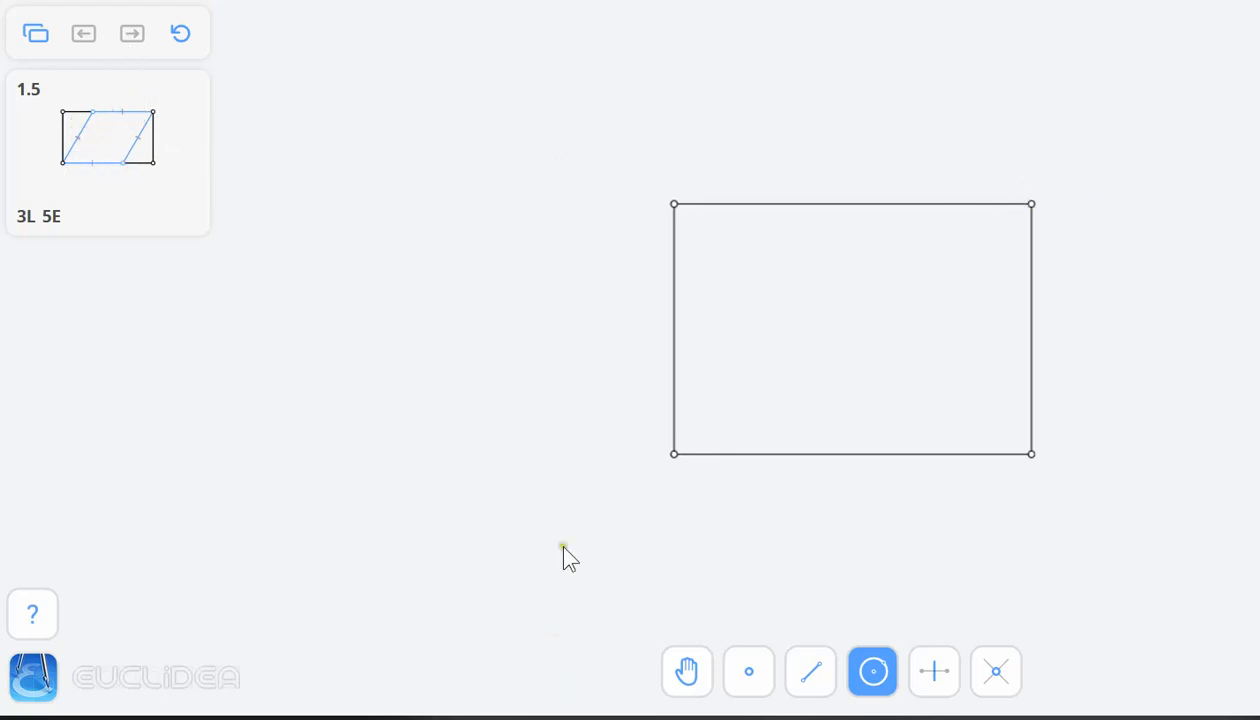
pyautogui.moveTo(97, 125)
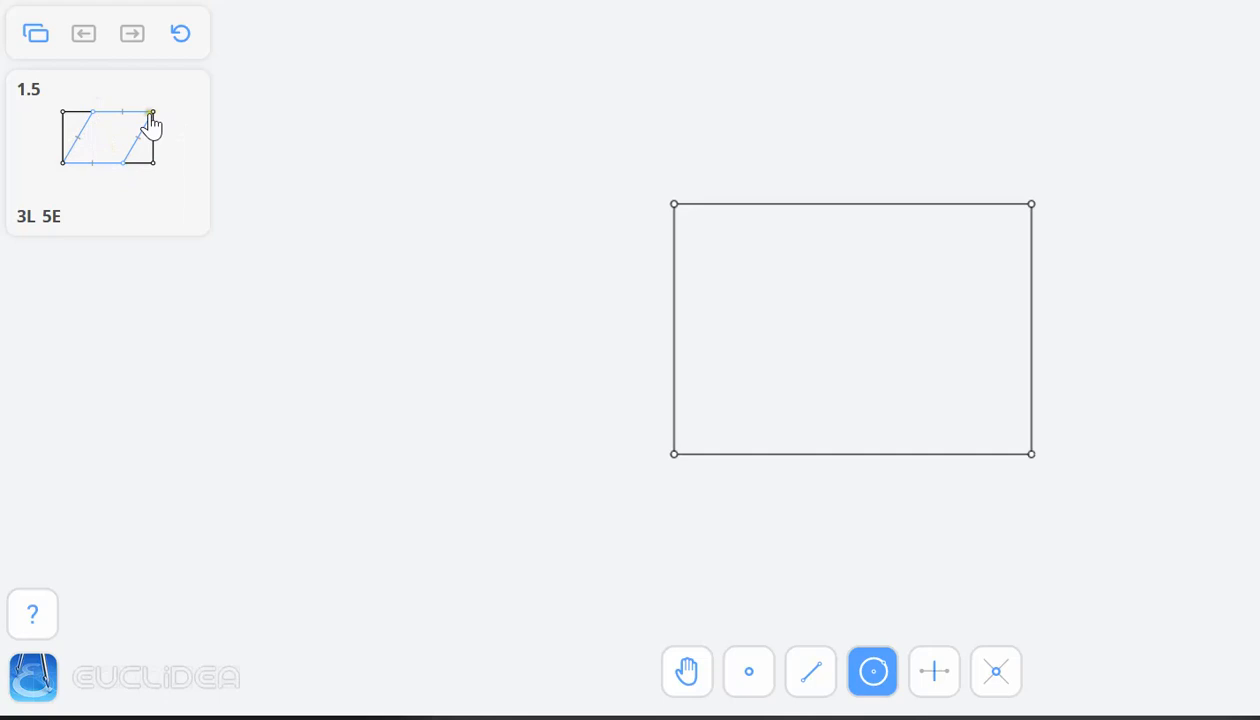
pyautogui.moveTo(132, 138)
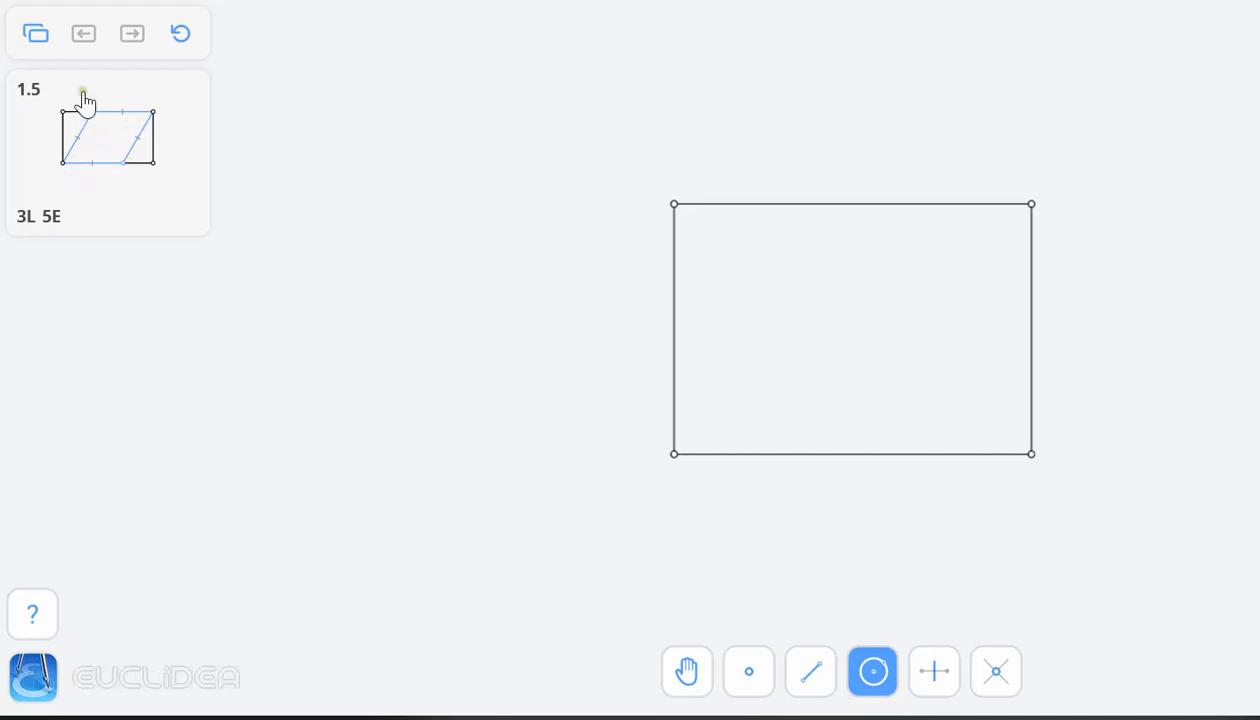
pyautogui.moveTo(188, 155)
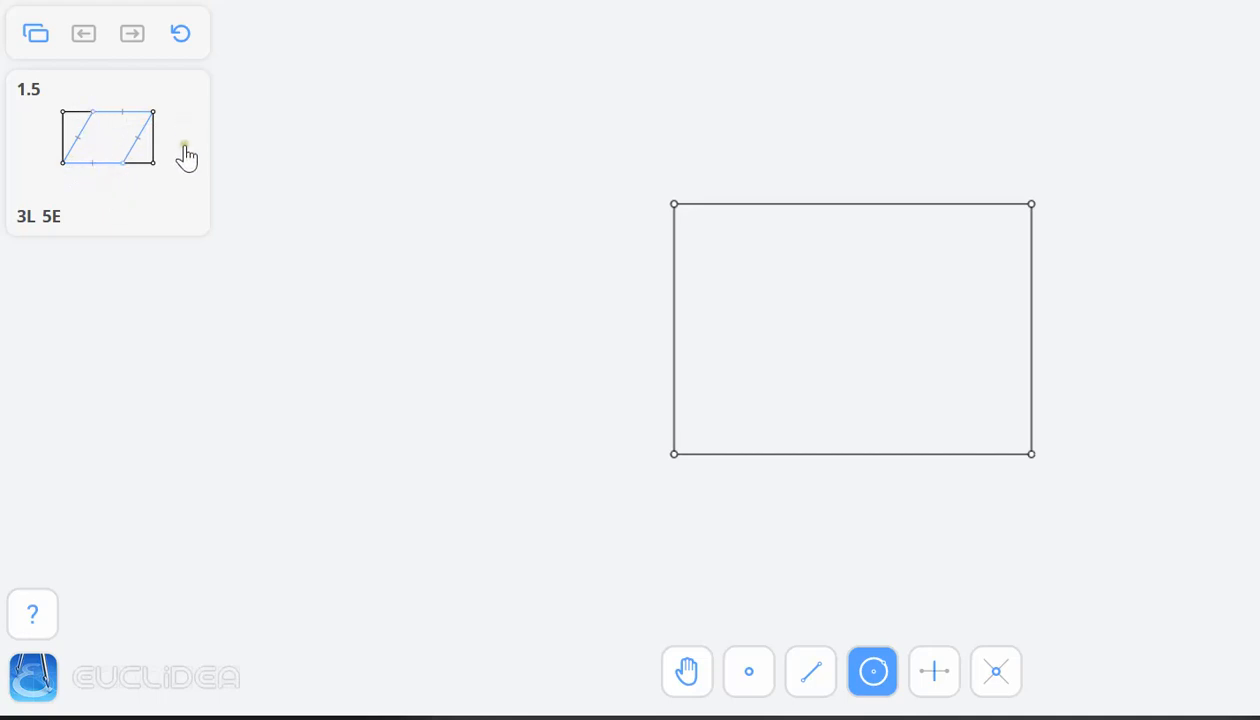
pyautogui.moveTo(174, 222)
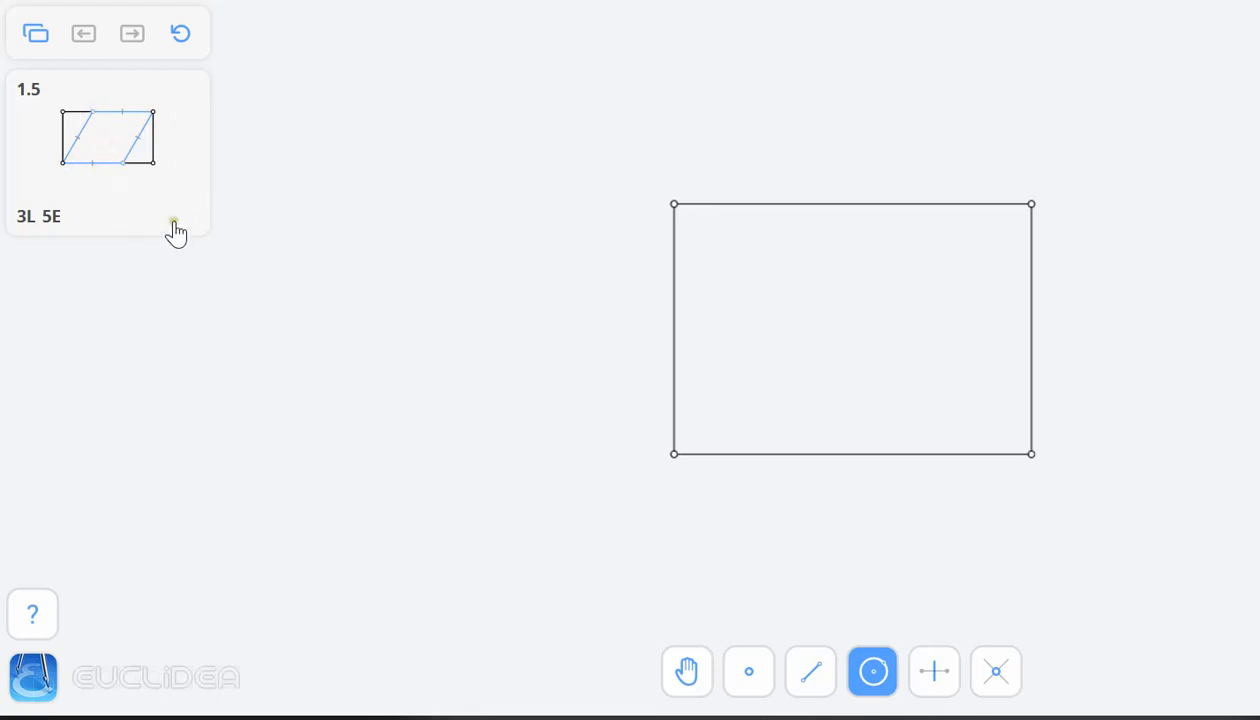
# - Draw a line through the rectangle's bottom-left and top-right corners as the diagonal
pyautogui.click(810, 672)
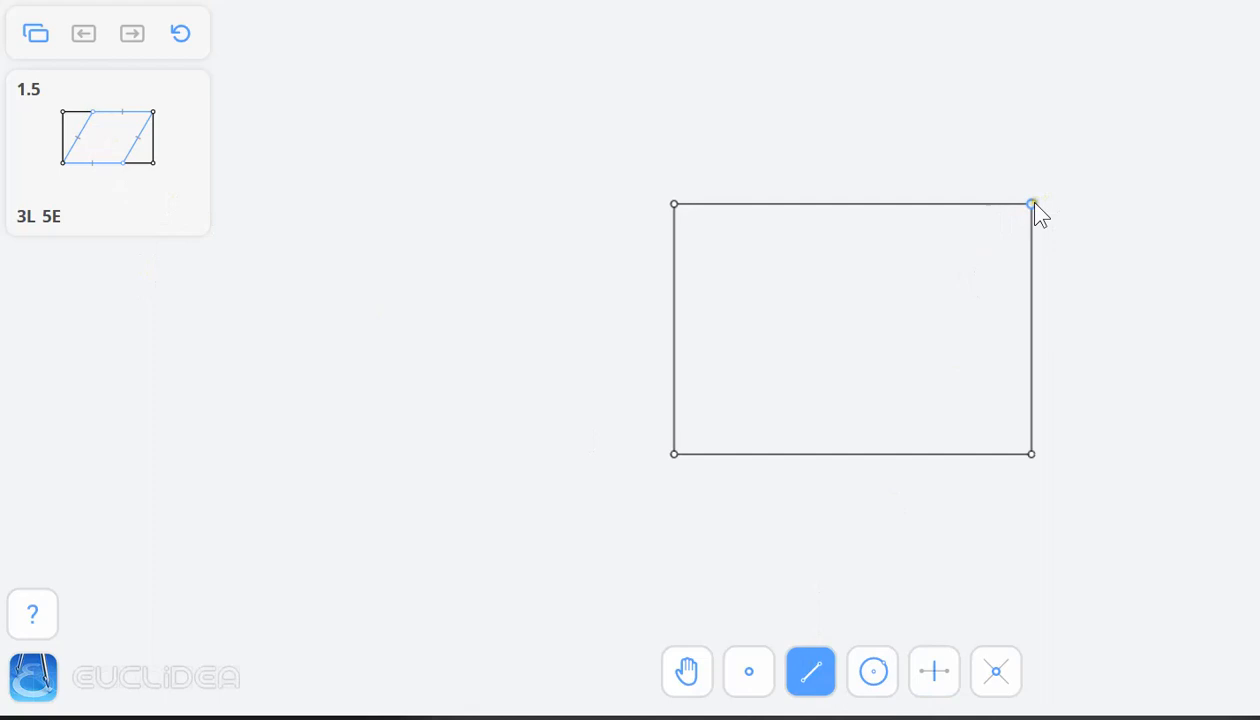
pyautogui.moveTo(1031, 203); pyautogui.dragTo(673, 453)
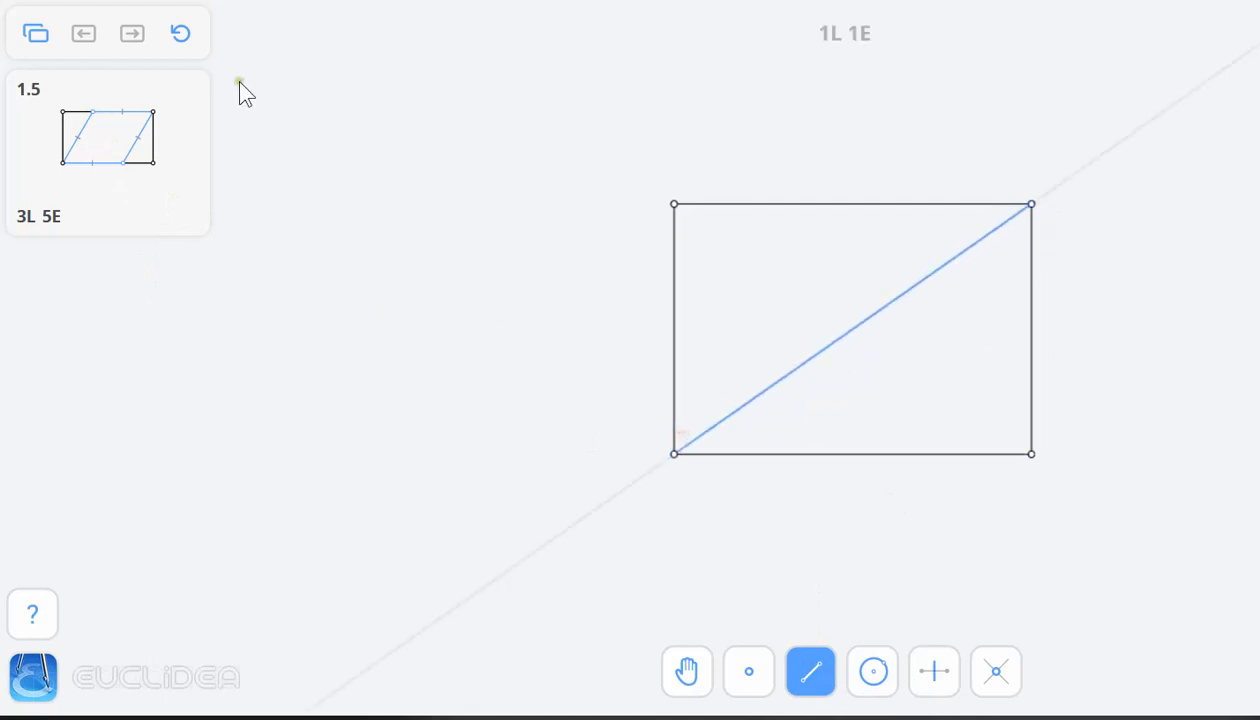
pyautogui.moveTo(62, 172)
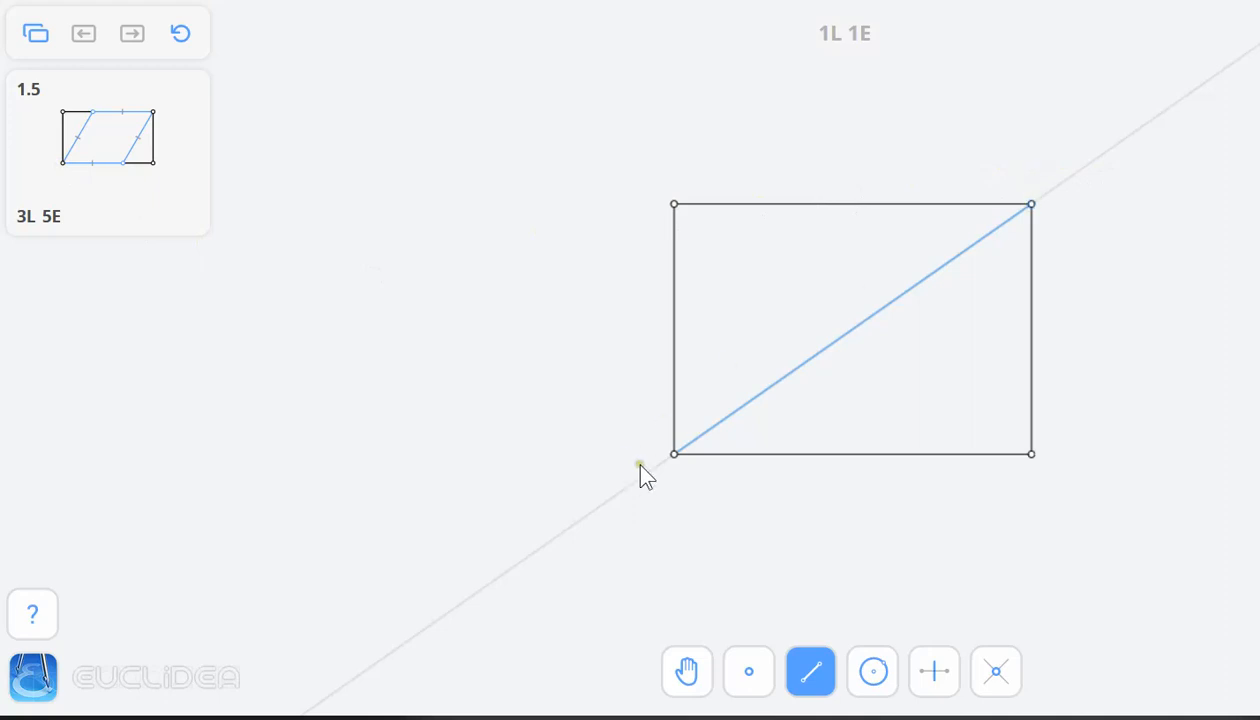
# - Construct the diagonal's perpendicular bisector, crossing the rectangle's top and bottom edges
pyautogui.click(934, 672)
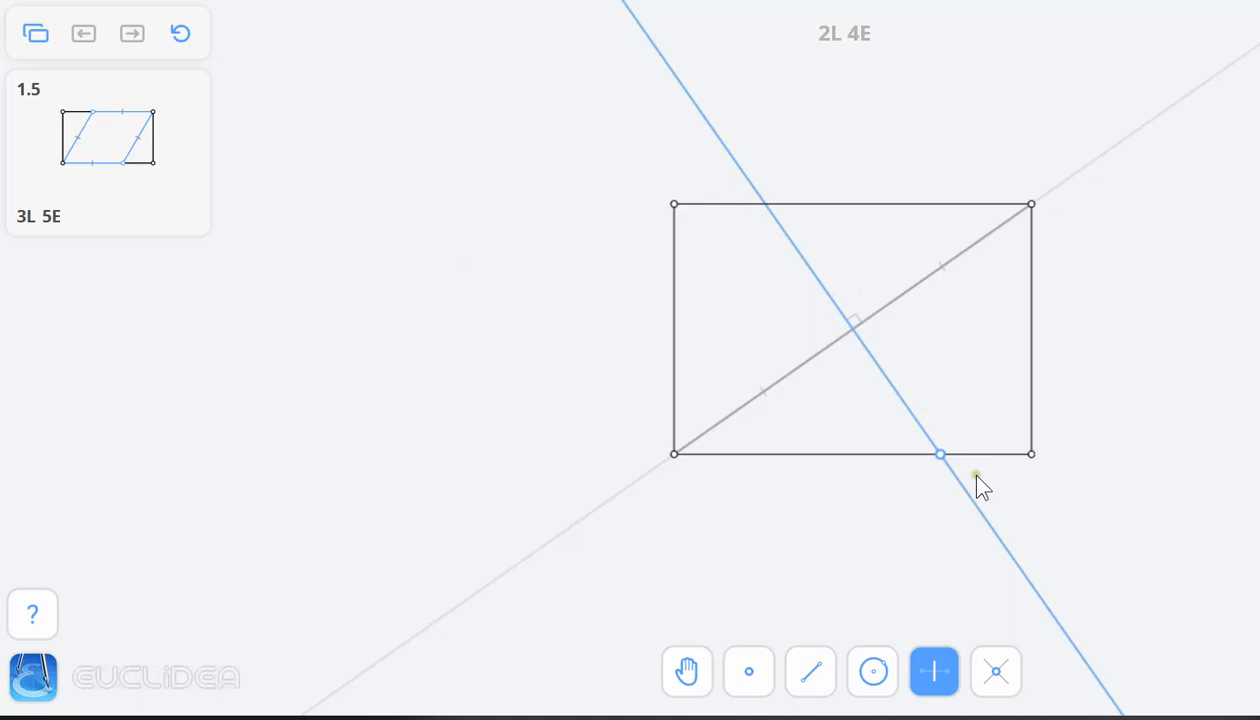
pyautogui.moveTo(253, 27)
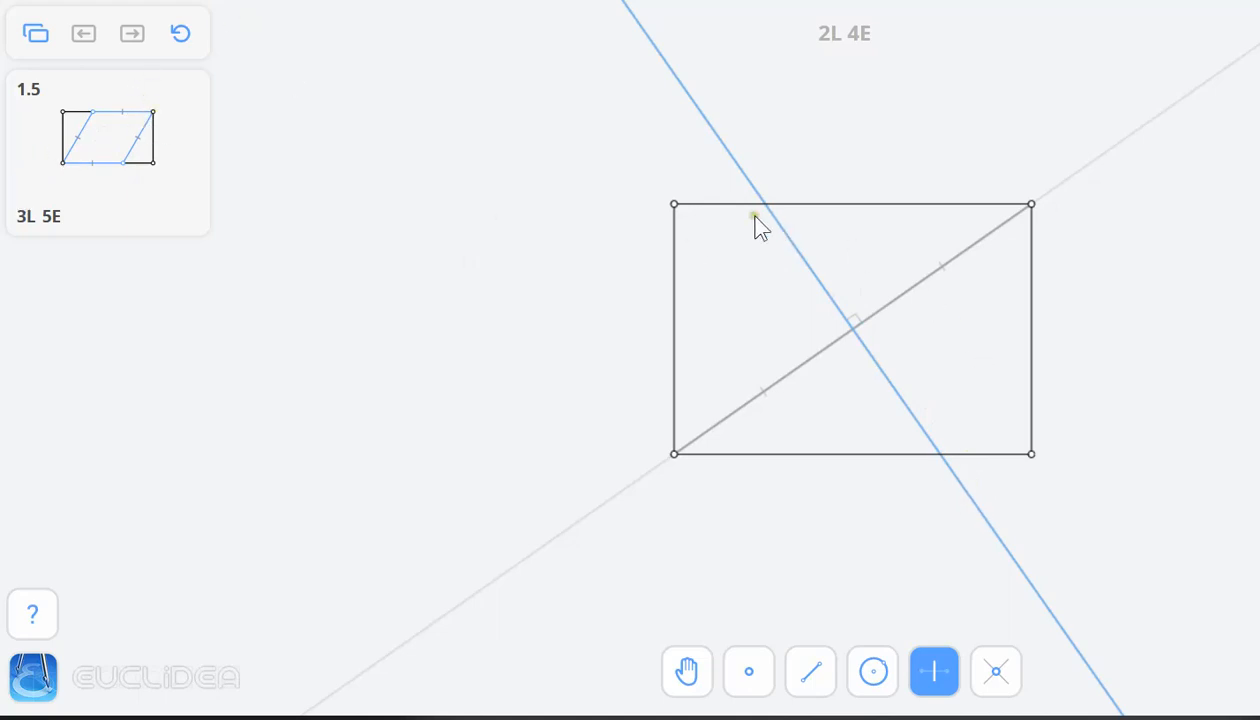
pyautogui.moveTo(810, 671)
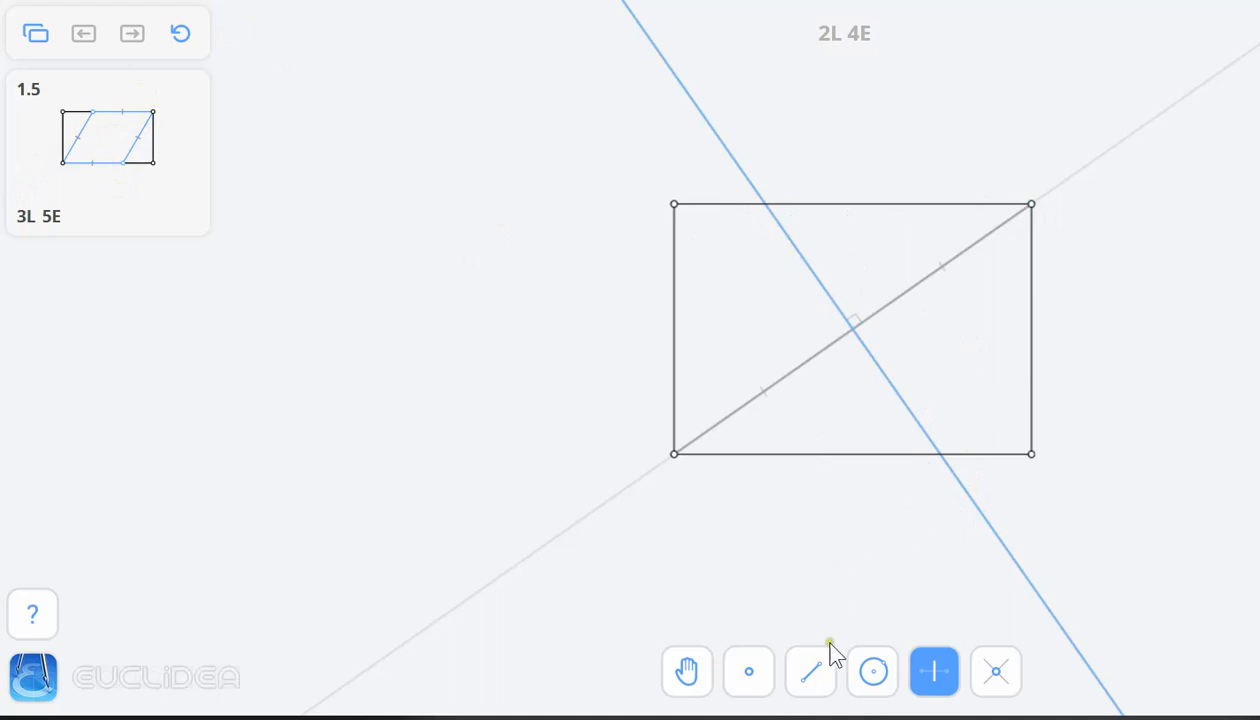
# - Draw the rhombus sides from the top-right corner to the bisector's edge intersections, completing the task
pyautogui.click(810, 672)
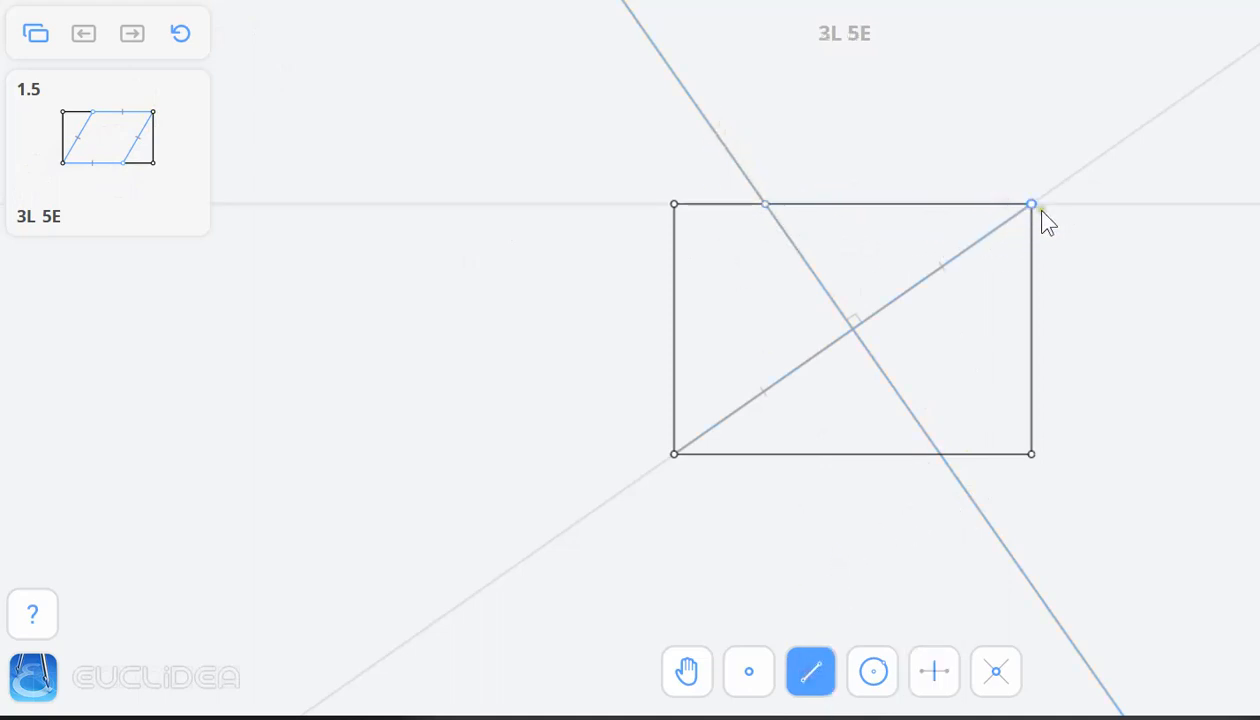
pyautogui.moveTo(1030, 205); pyautogui.dragTo(940, 452)
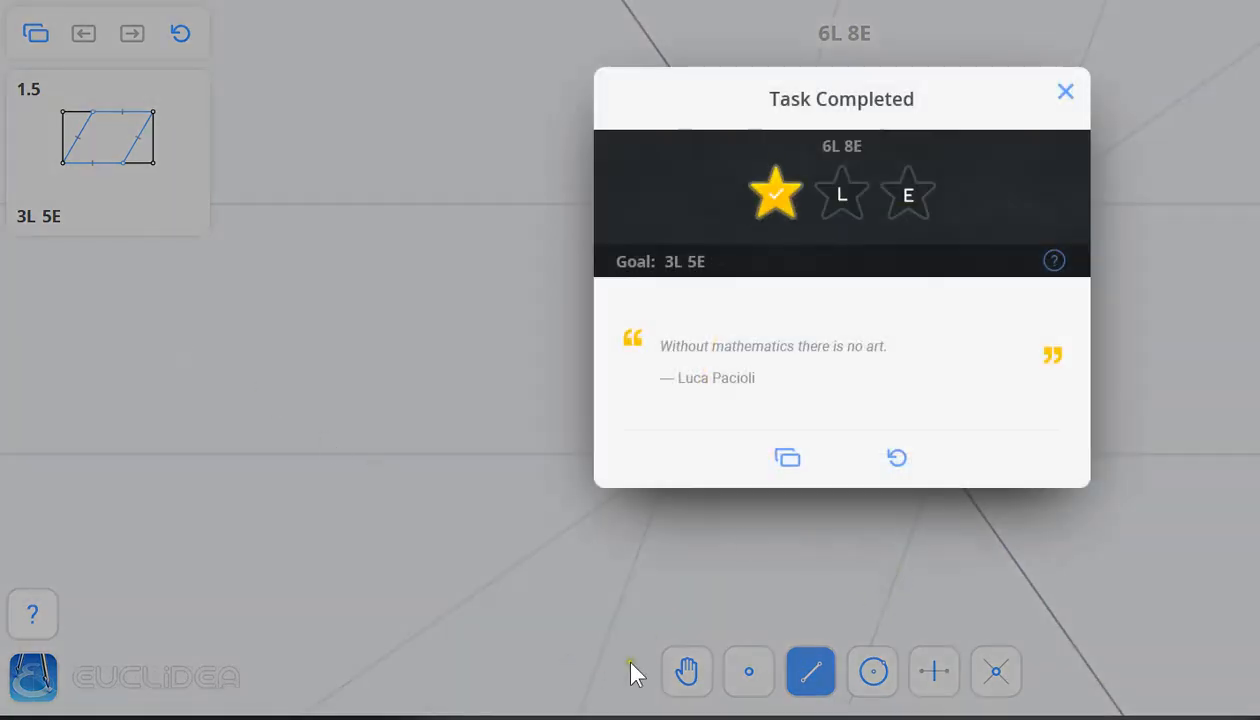
pyautogui.moveTo(808, 218)
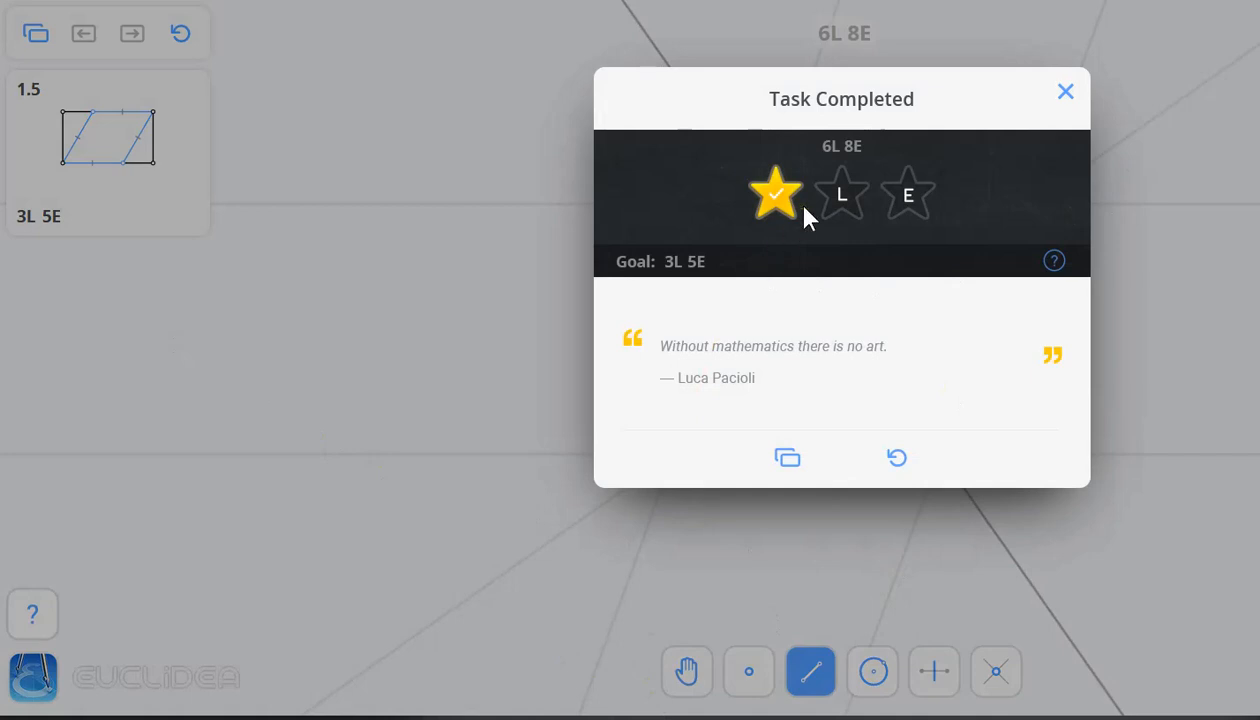
pyautogui.moveTo(291, 394)
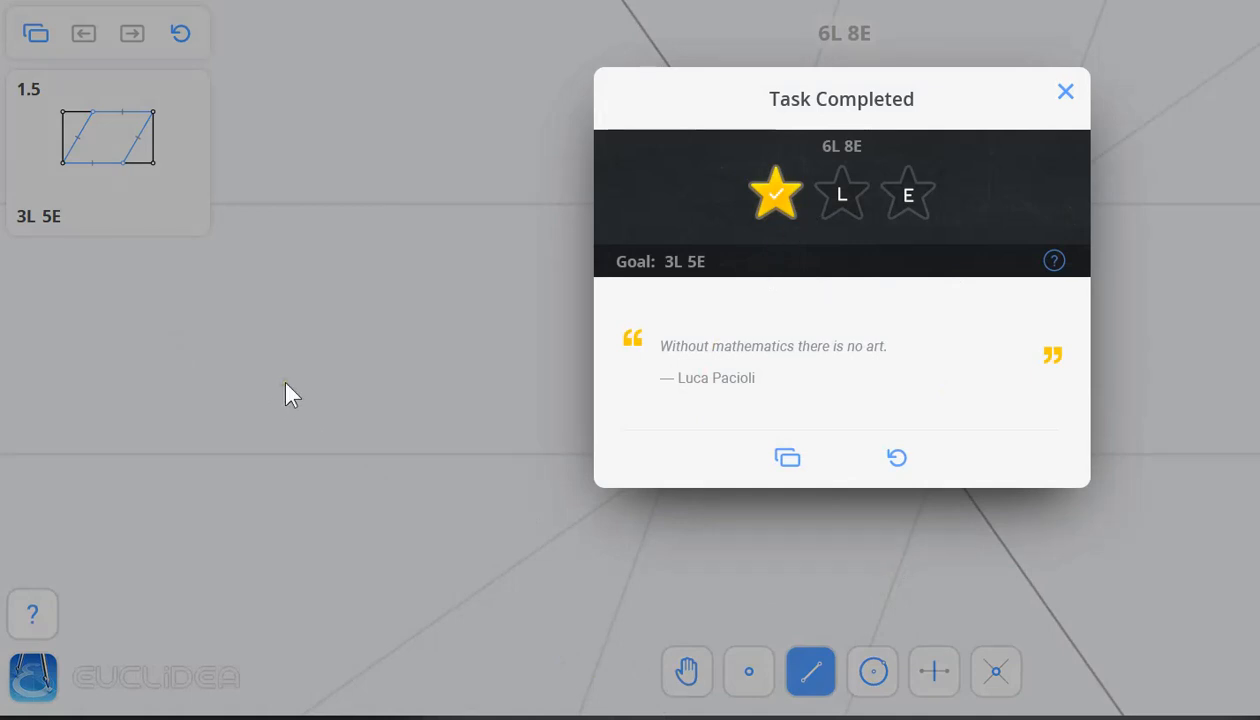